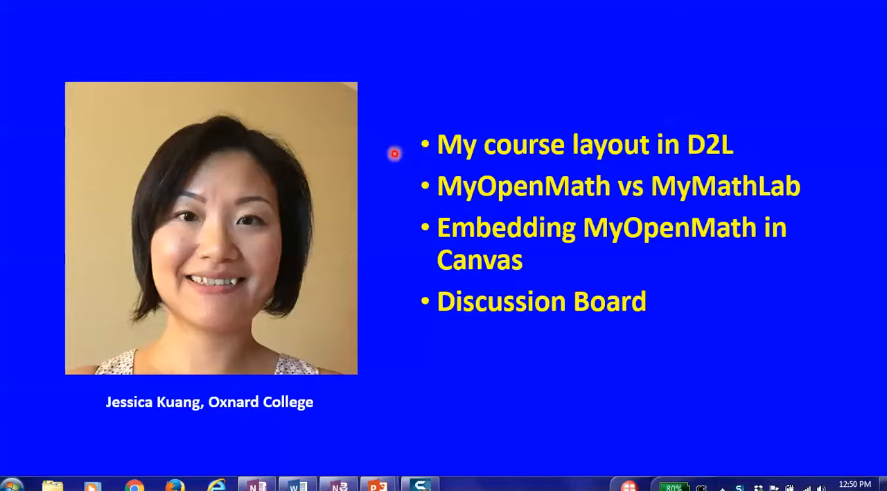
mouse_move(388, 227)
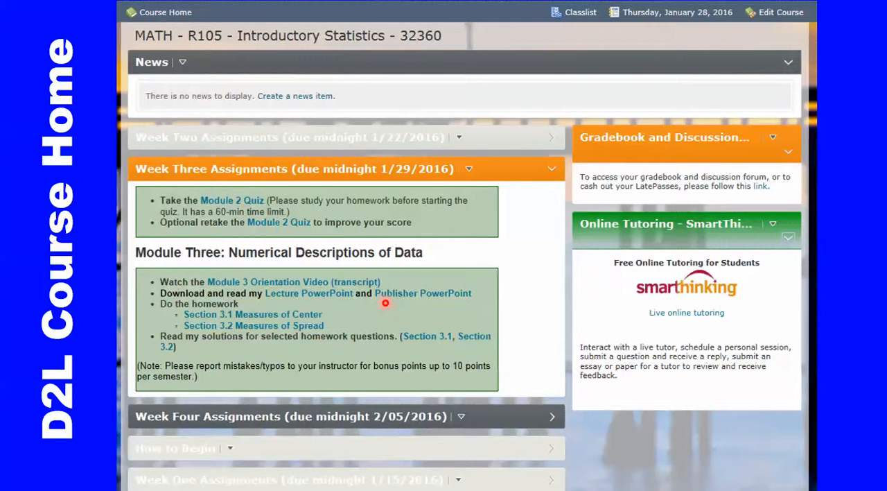
mouse_move(363, 482)
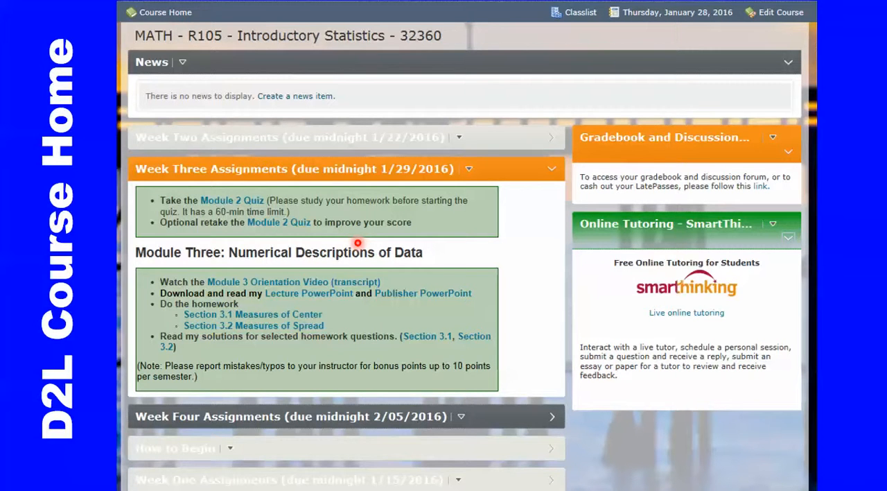
mouse_move(256, 235)
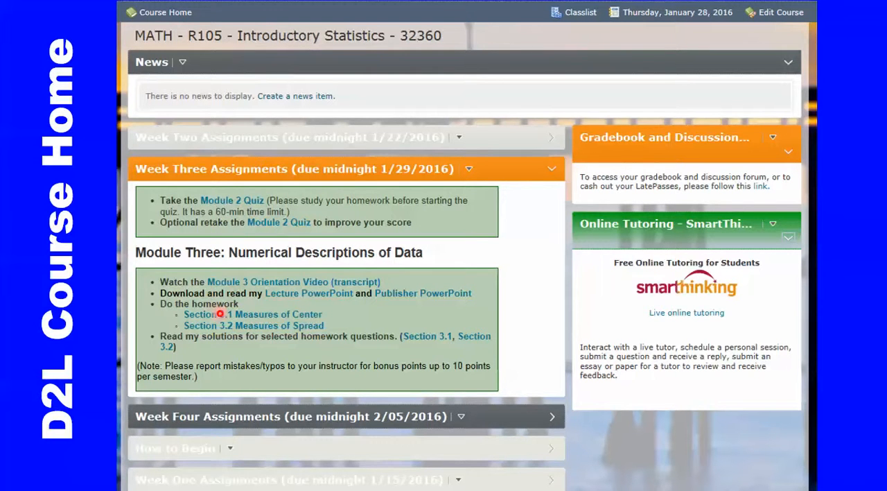
mouse_move(214, 350)
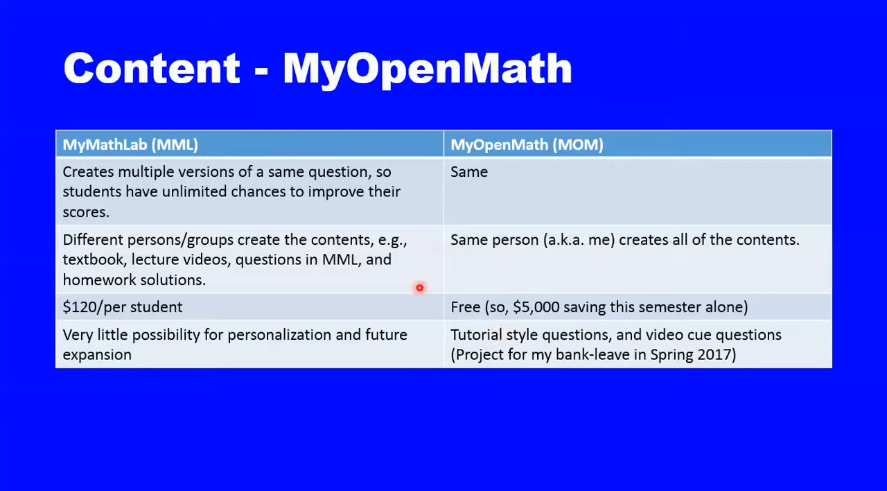
mouse_move(186, 206)
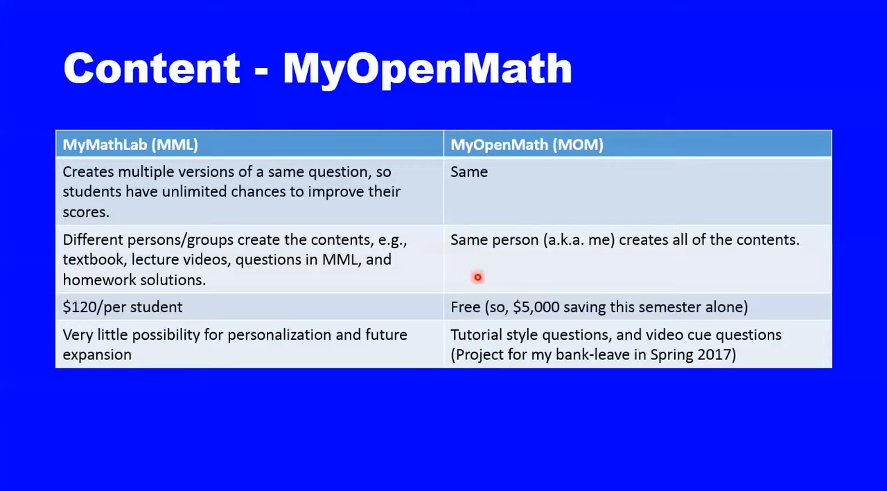
mouse_move(671, 323)
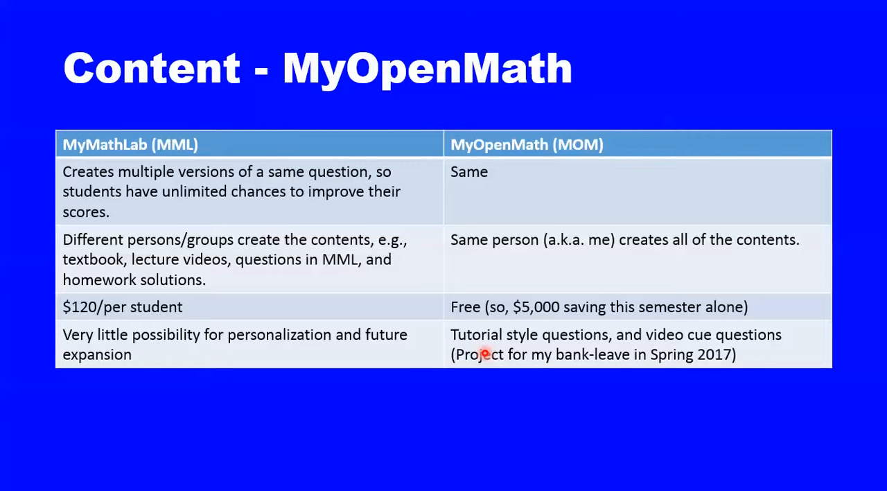
Step: Advance to the 'Content - MyOpenMath' slide comparing MyMathLab with MyOpenMath
key(Right)
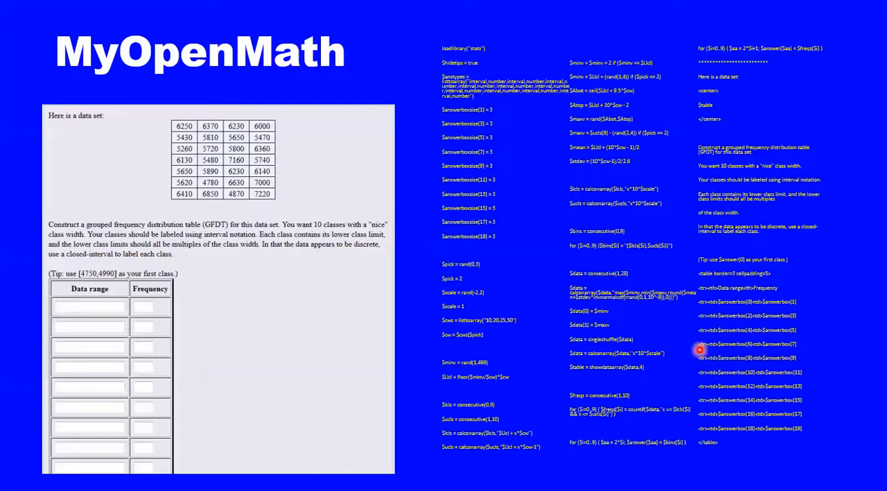